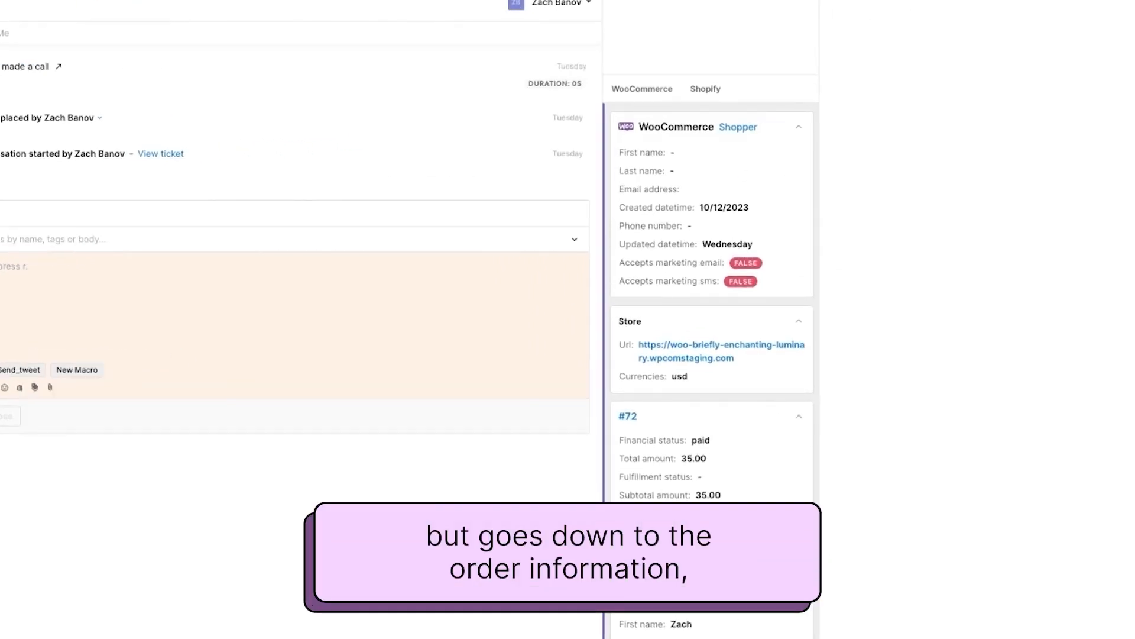
Step: Enter widget editing mode from the ticket's sidebar gear to customize the WooCommerce widget
scroll("down", 3)
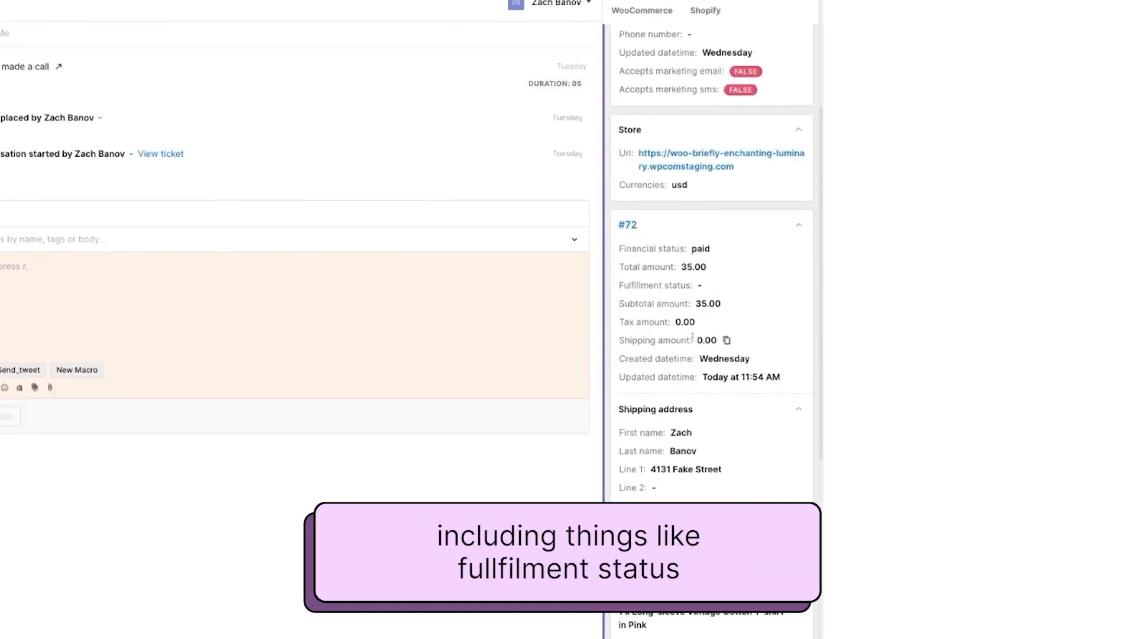
scroll("down", 3)
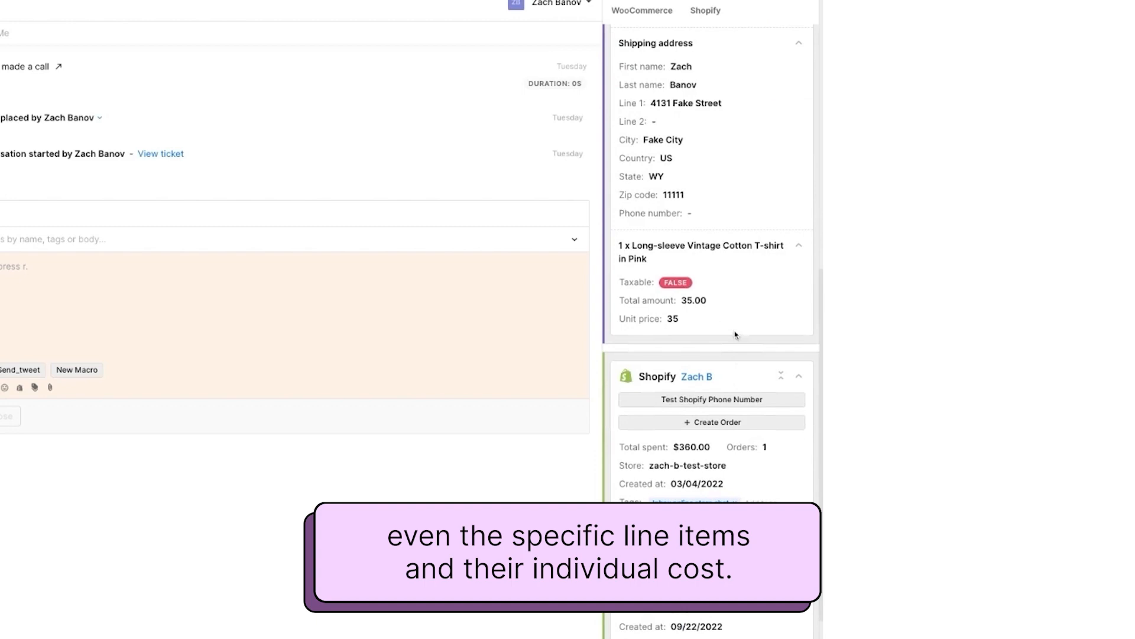
mouse_move(709, 266)
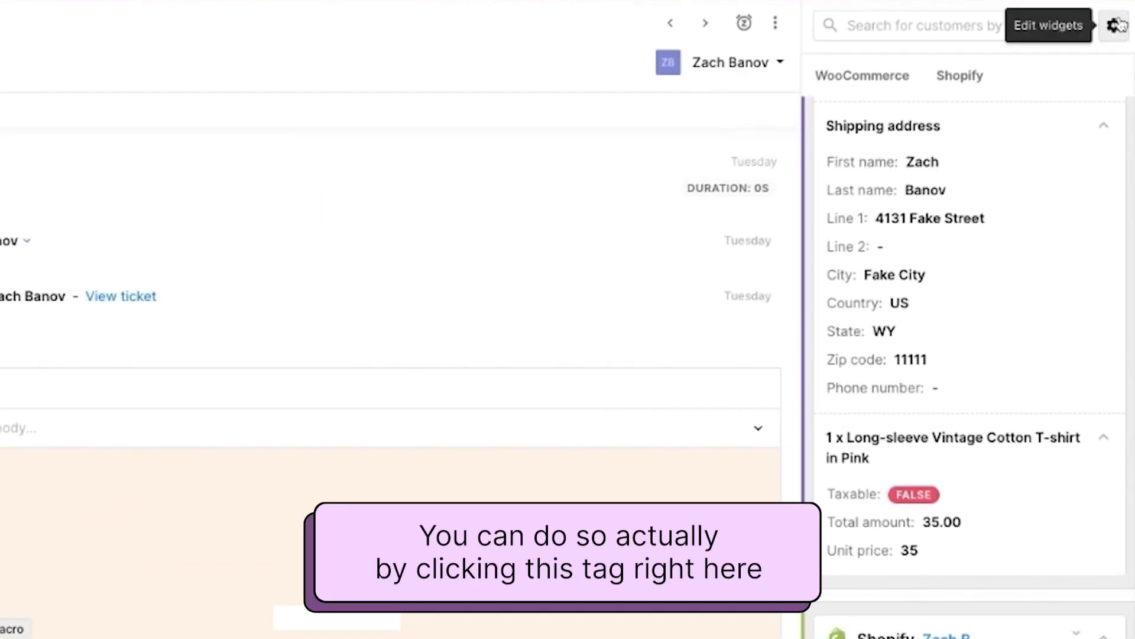
left_click(1119, 25)
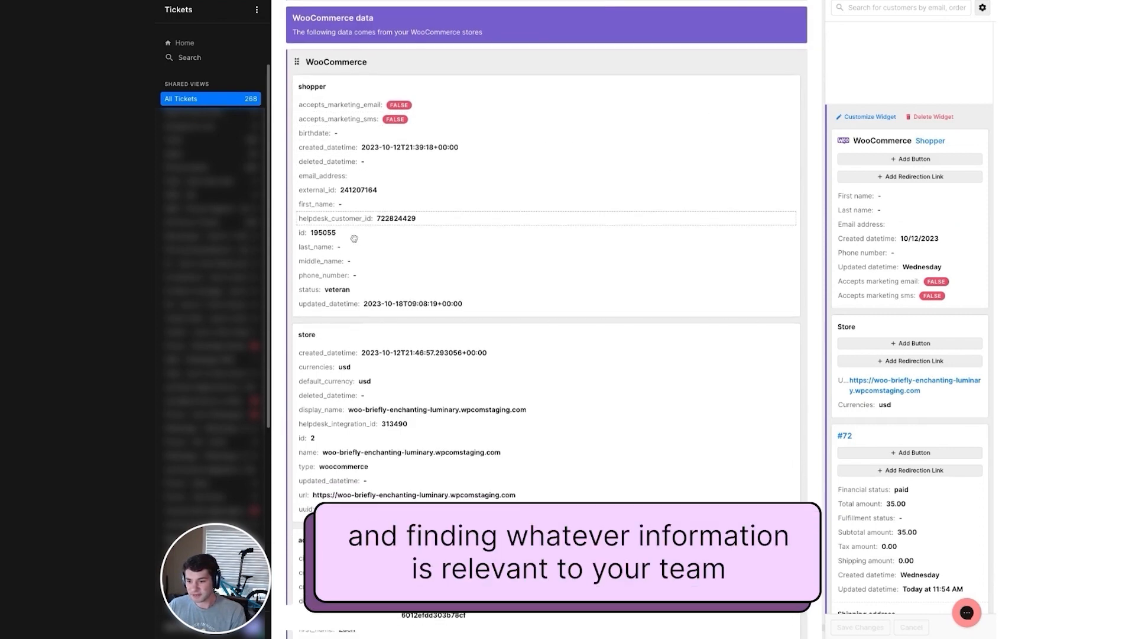
Step: Adjust the shopper section fields, adding Last name and deleting the Phone number field
scroll("down", 3)
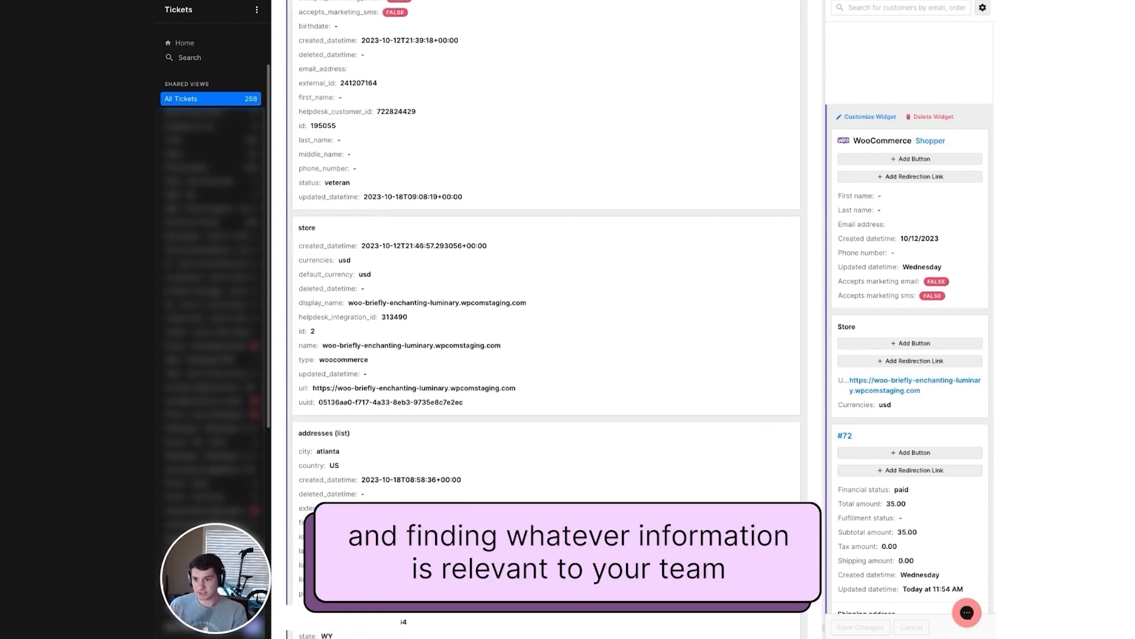
scroll("down", 3)
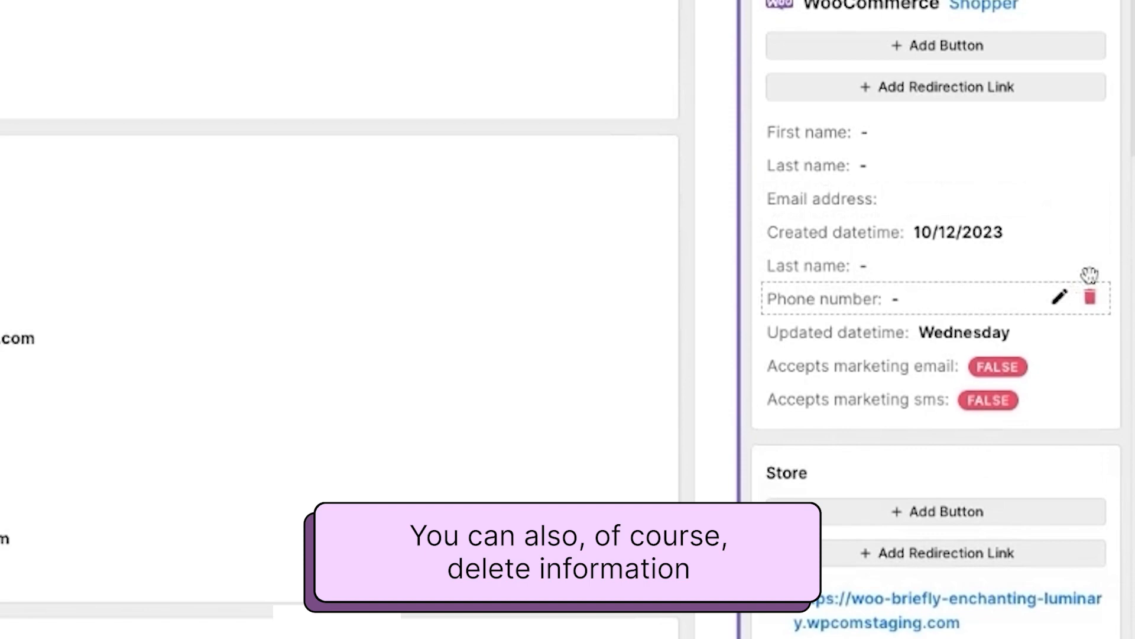
left_click(1090, 296)
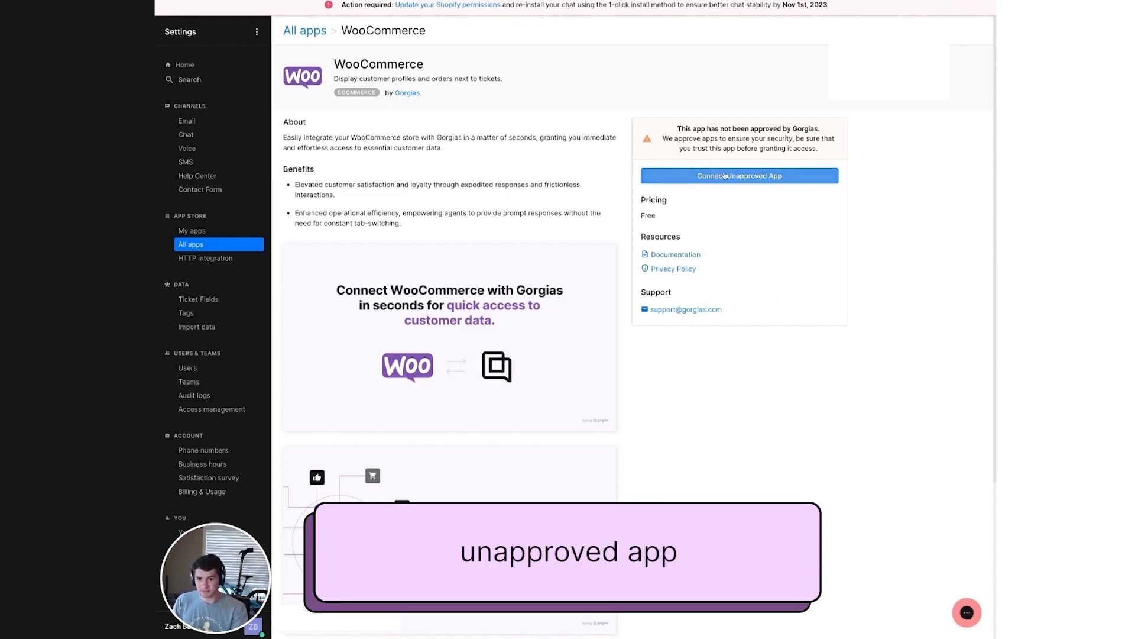
Step: Connect the unapproved WooCommerce app and authorize its access to the sfbicycle helpdesk data
left_click(738, 175)
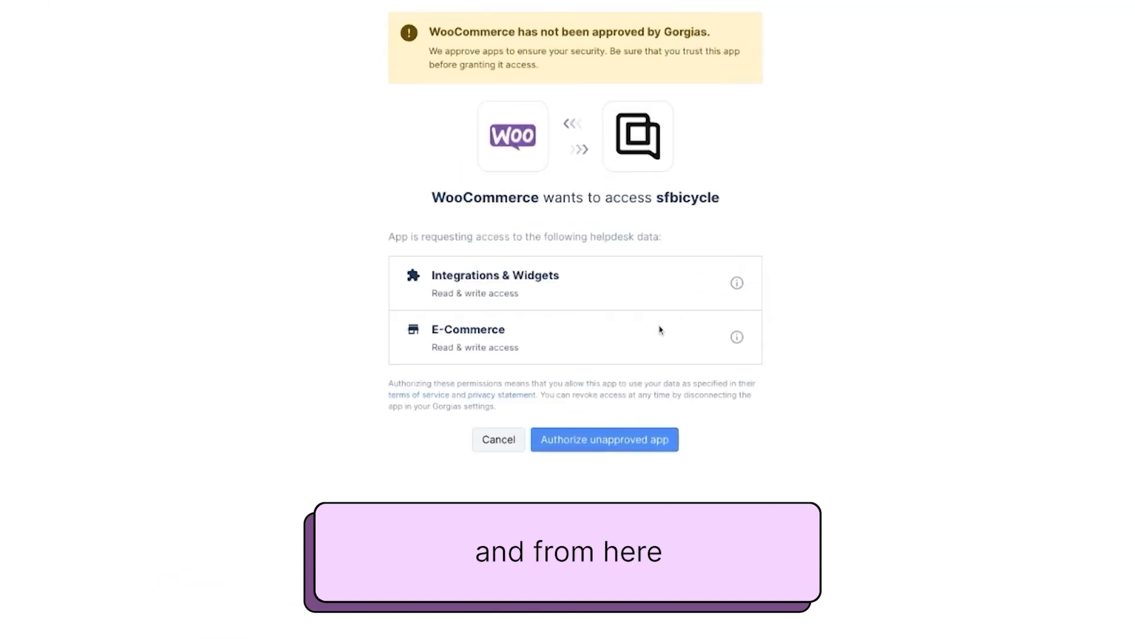
mouse_move(604, 438)
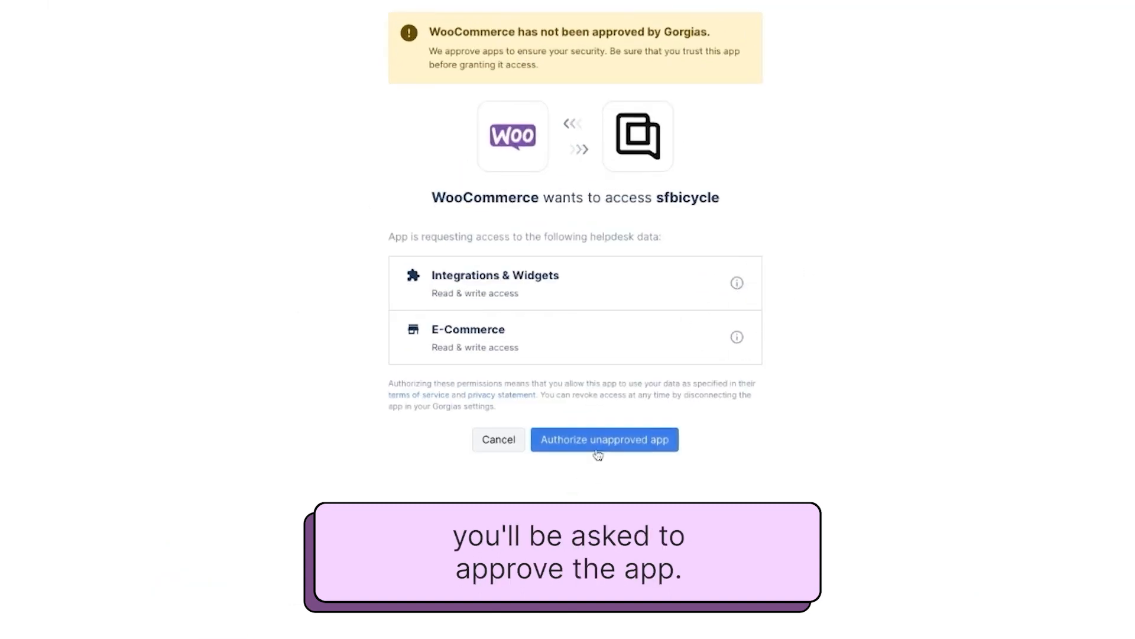
left_click(604, 440)
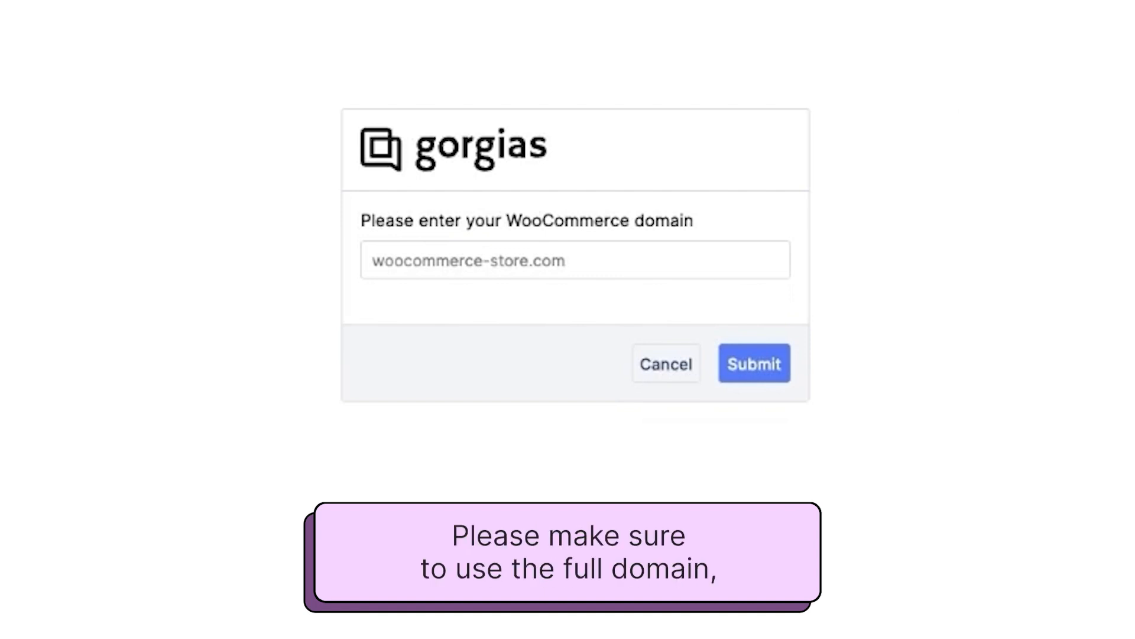
Step: Submit the store domain woo-briefly-enchanting-luminary.wpcomstaging.com to finish connecting WooCommerce
type("woo-briefly-enchanting-luminary.wpcomstaging.com/")
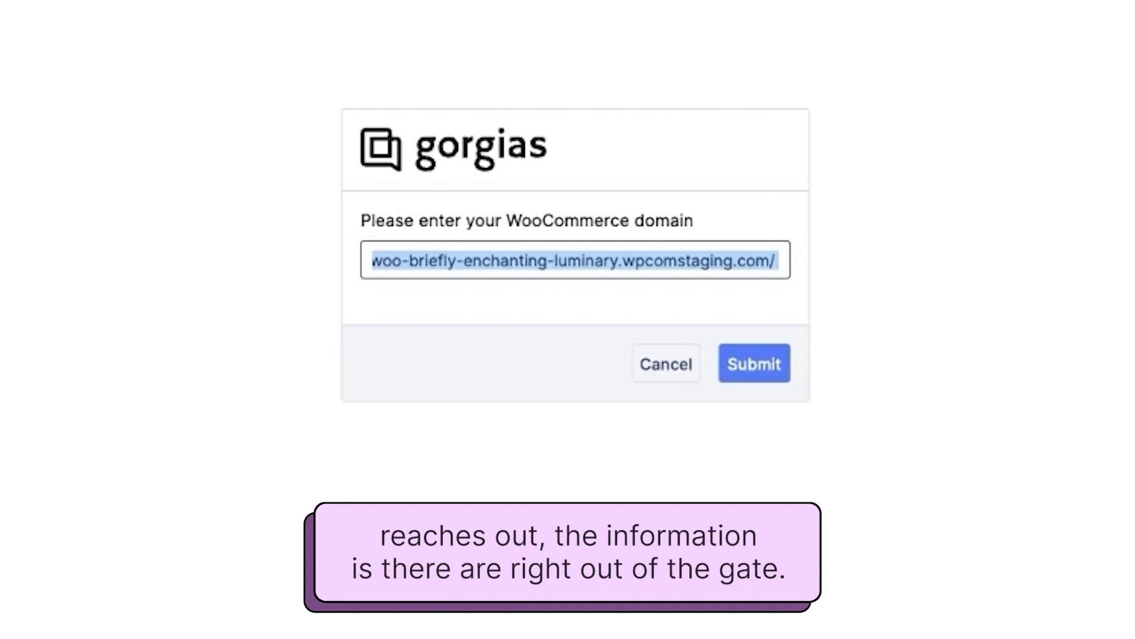
left_click(754, 363)
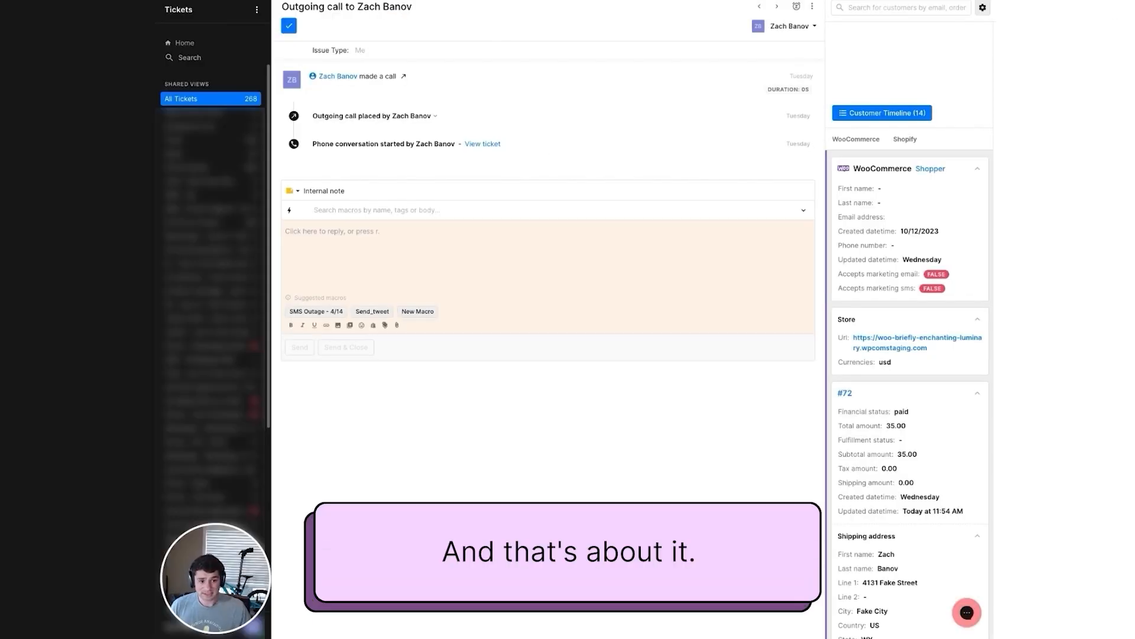